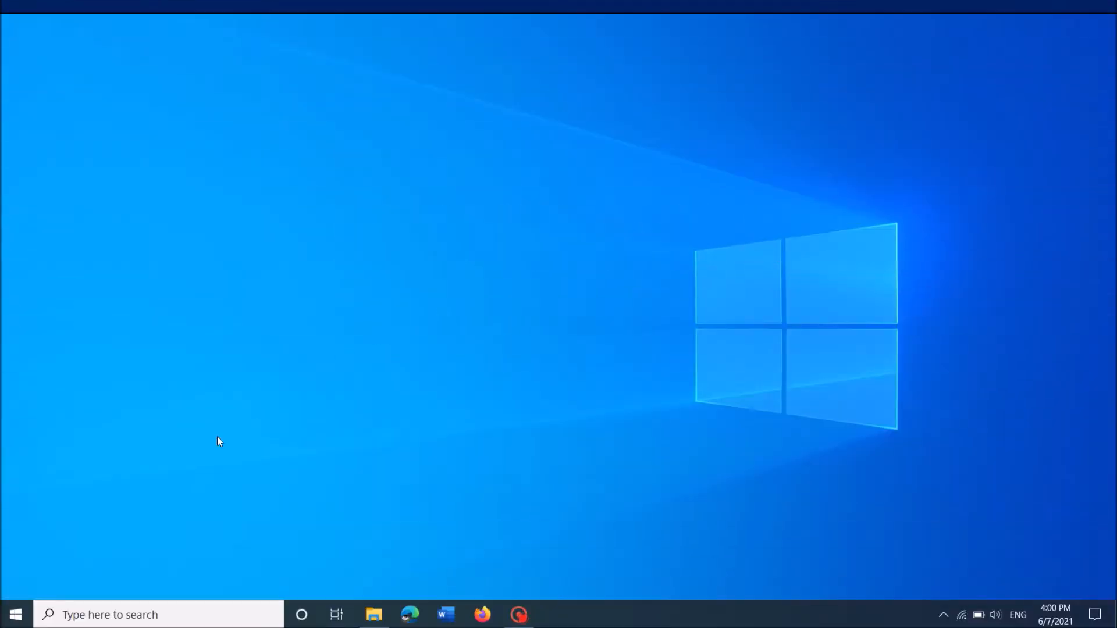
{"action": "mouse_move", "coordinate": [14, 614]}
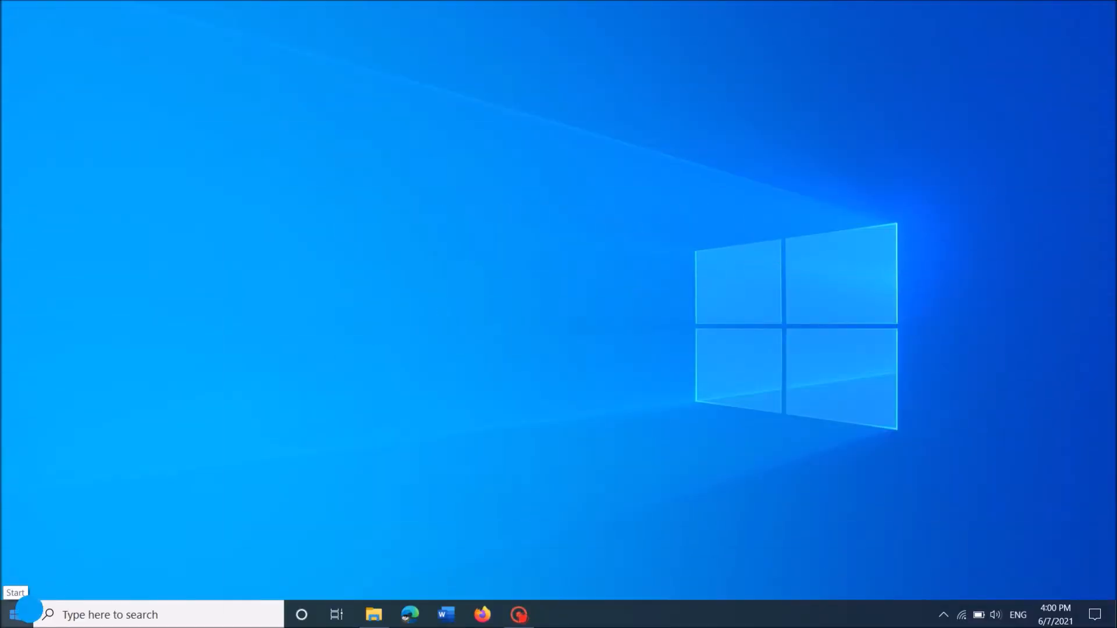
- Open the Win+X power-user menu from the Start button and pick Device Manager
{"action": "right_click", "coordinate": [13, 614]}
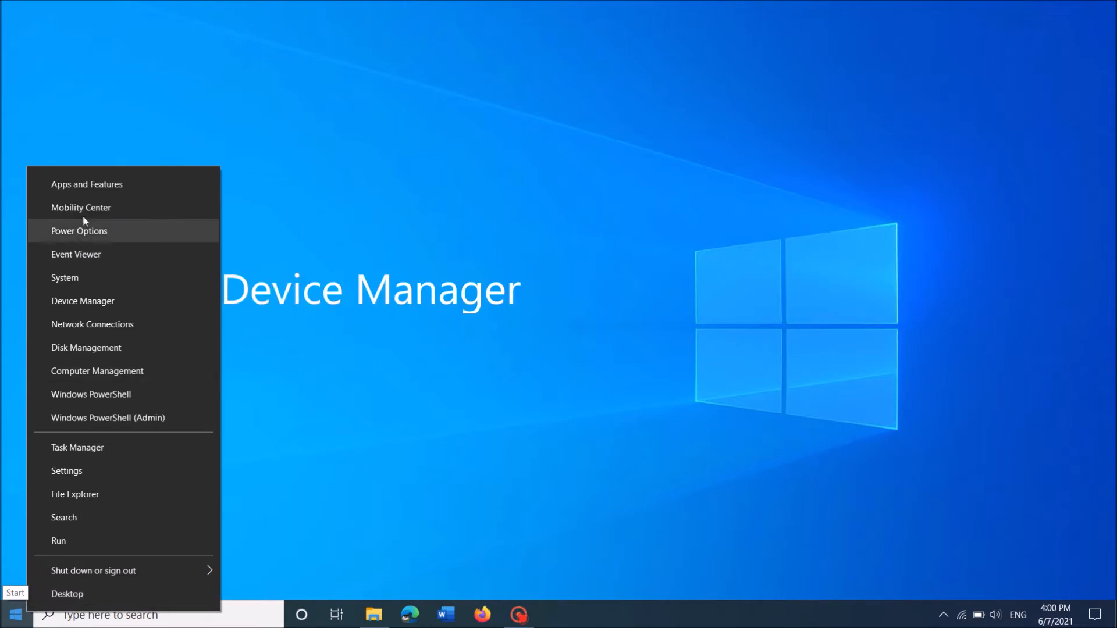
{"action": "mouse_move", "coordinate": [82, 300]}
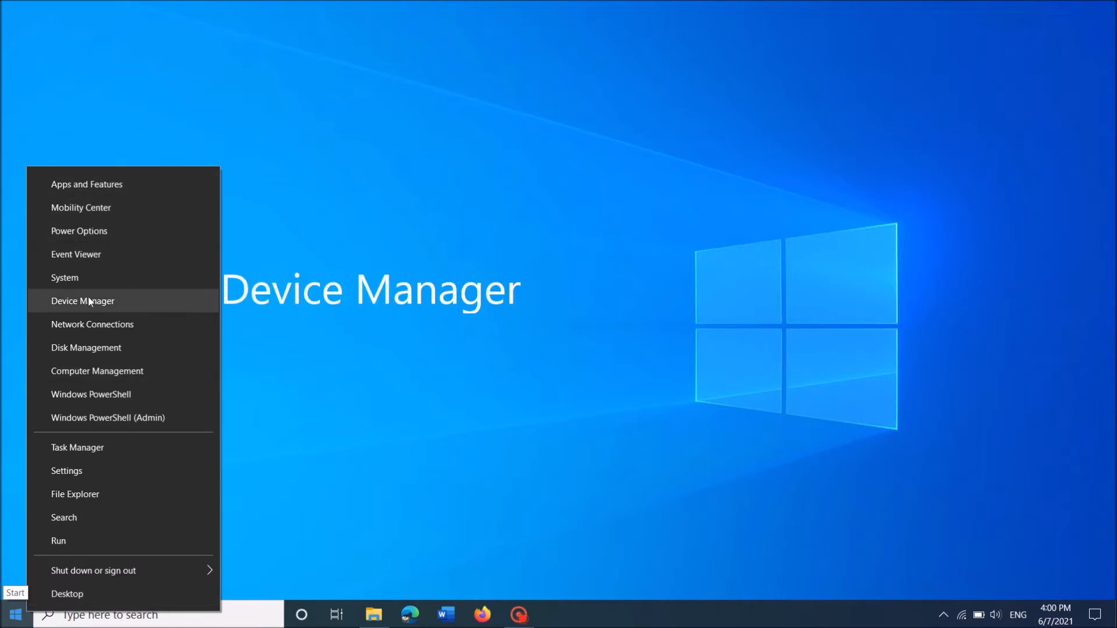
{"action": "left_click", "coordinate": [83, 301]}
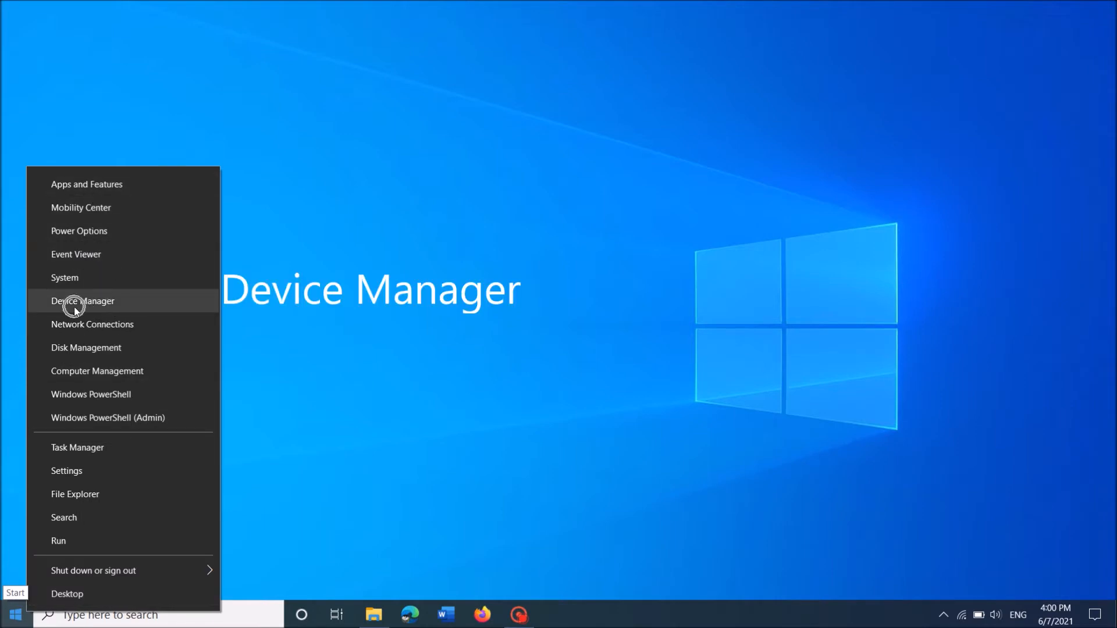
- Disable the EPSON L3150 Series device under Printers and confirm the warning
{"action": "left_click", "coordinate": [82, 301]}
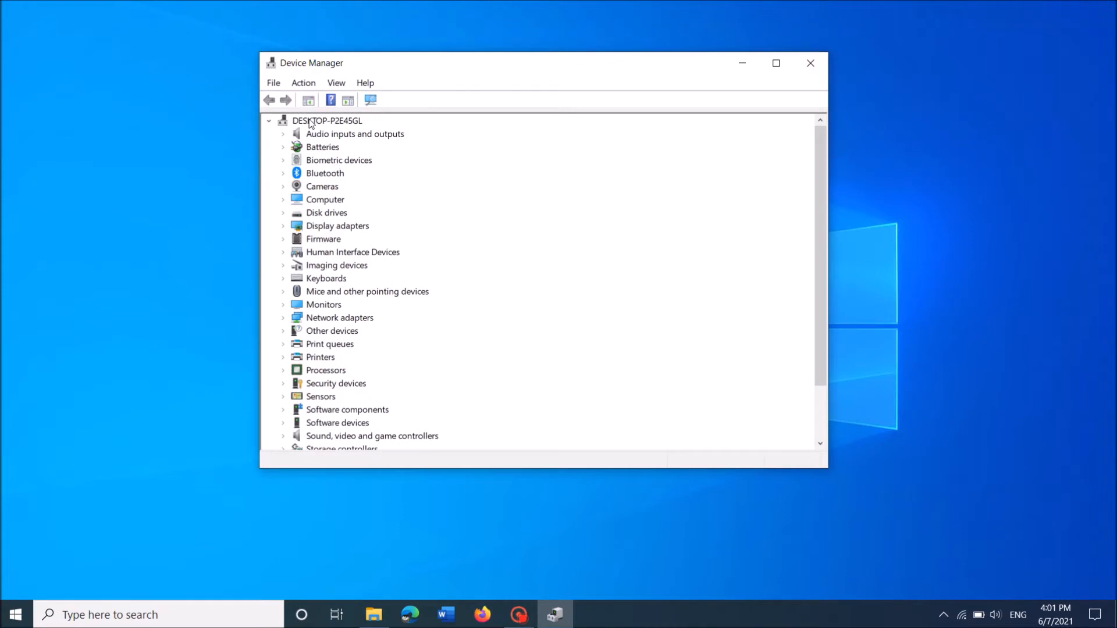
{"action": "mouse_move", "coordinate": [308, 328]}
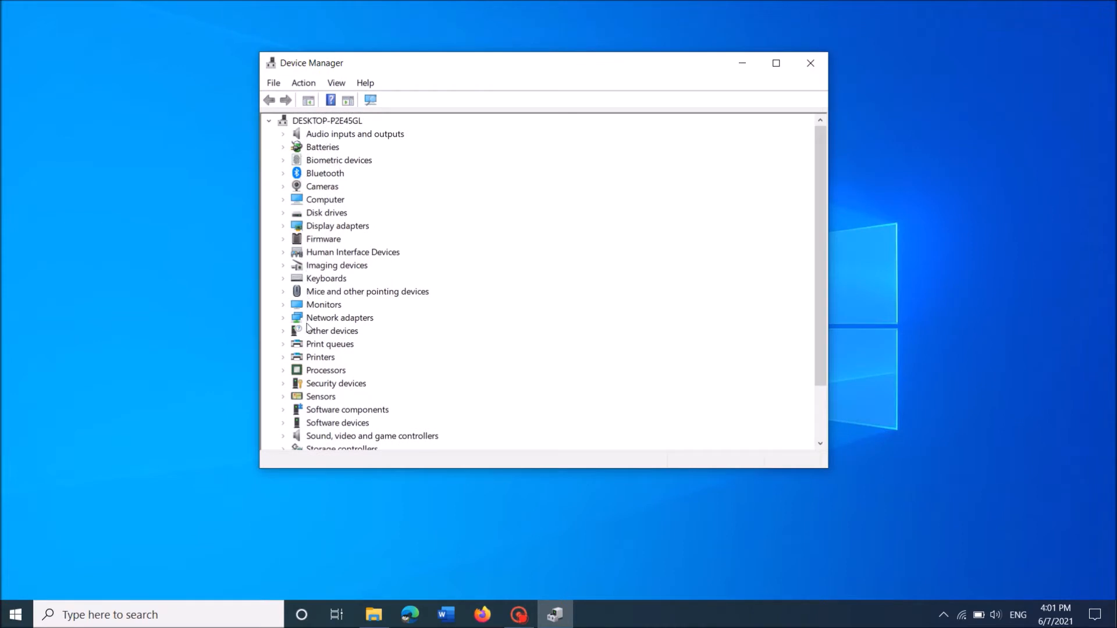
{"action": "mouse_move", "coordinate": [328, 359]}
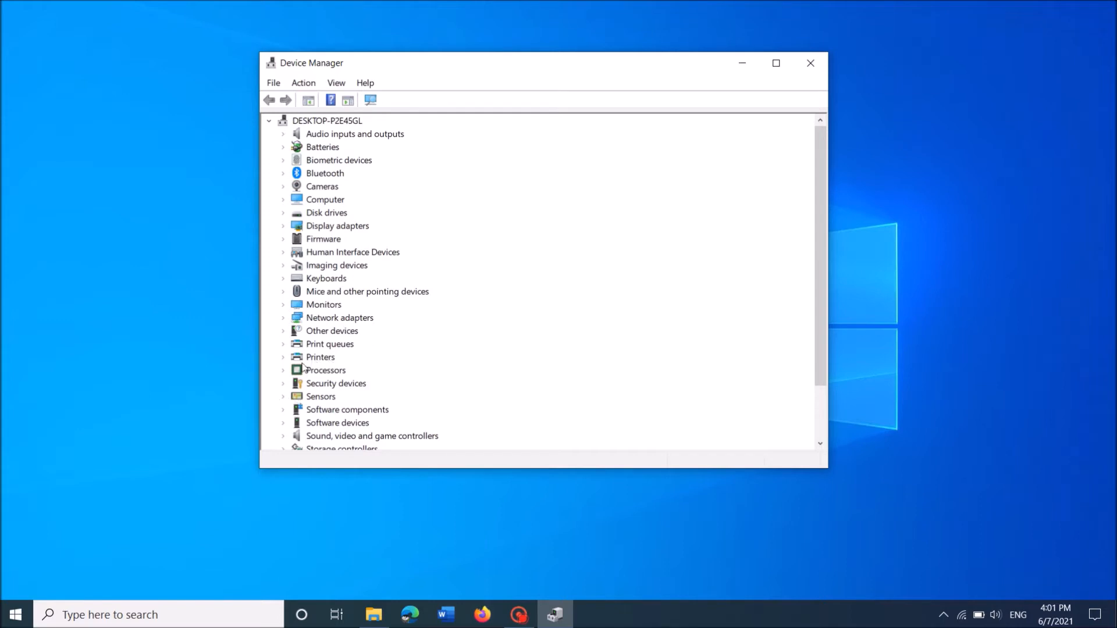
{"action": "left_click", "coordinate": [284, 356]}
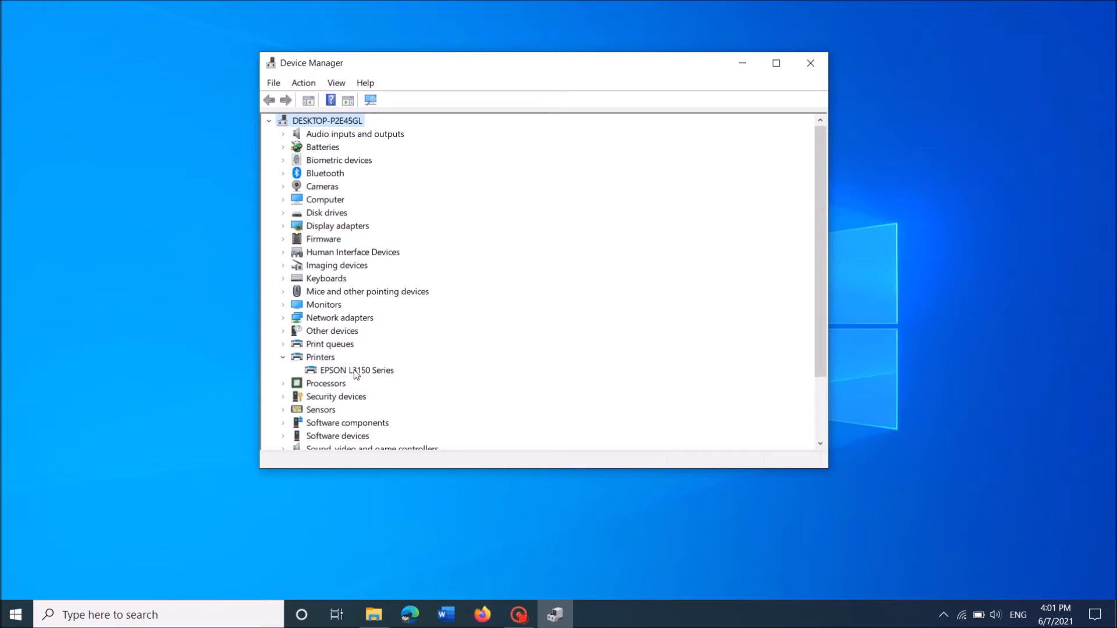
{"action": "right_click", "coordinate": [356, 370]}
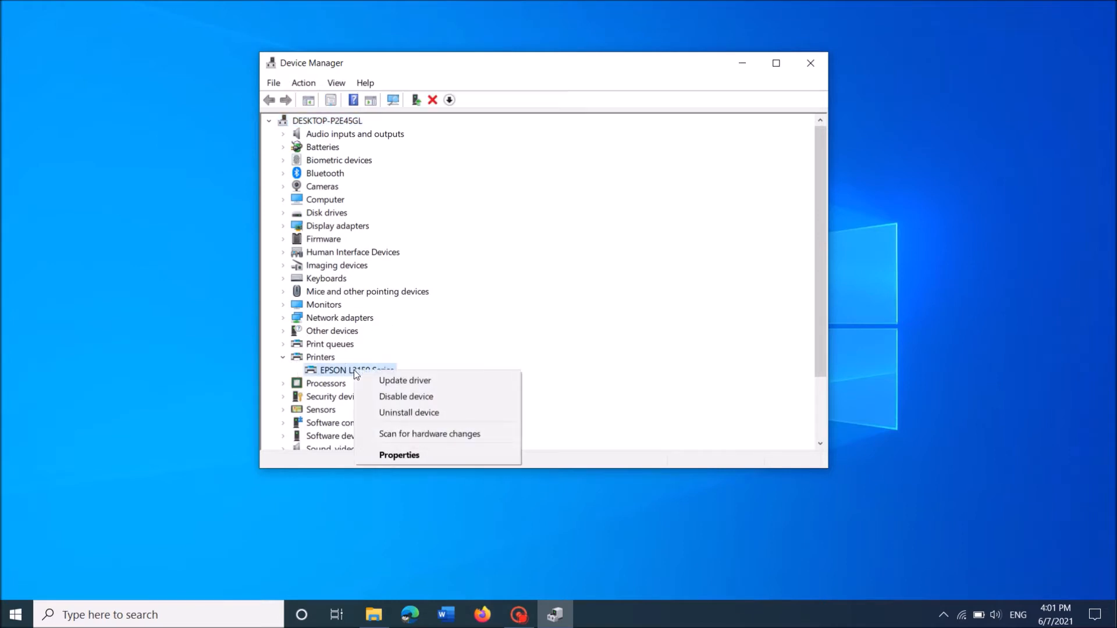
{"action": "mouse_move", "coordinate": [415, 397]}
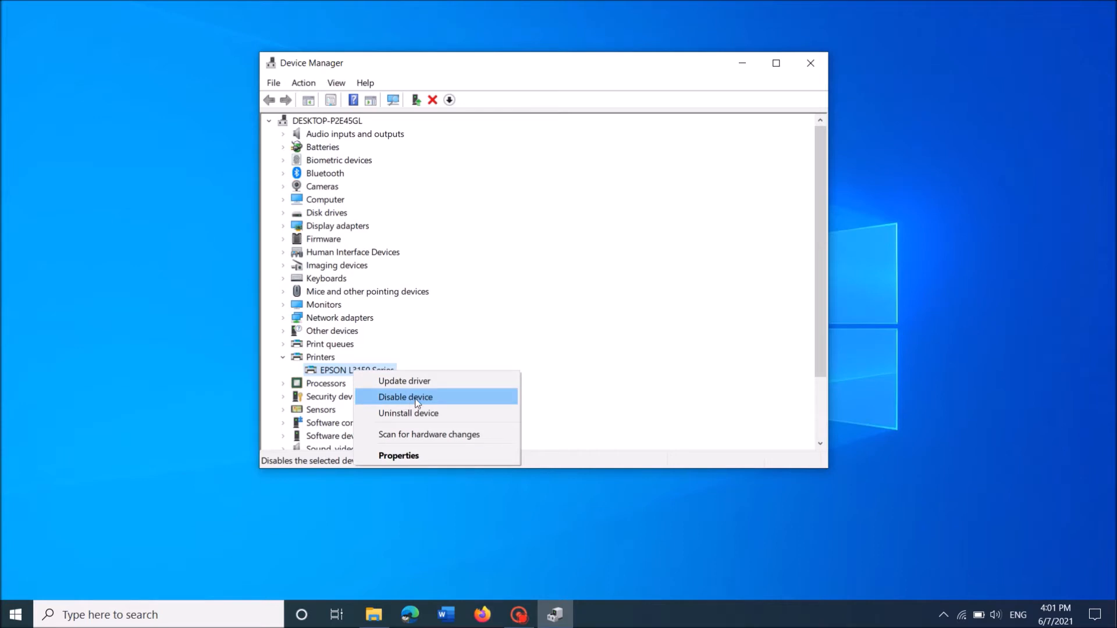
{"action": "left_click", "coordinate": [405, 397]}
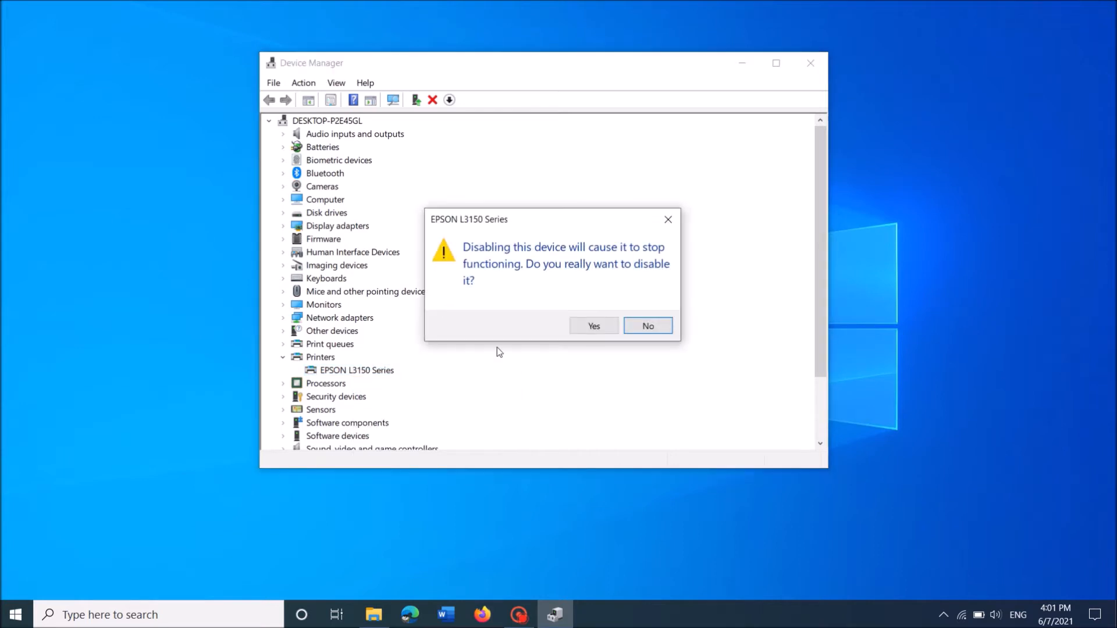
{"action": "mouse_move", "coordinate": [594, 327]}
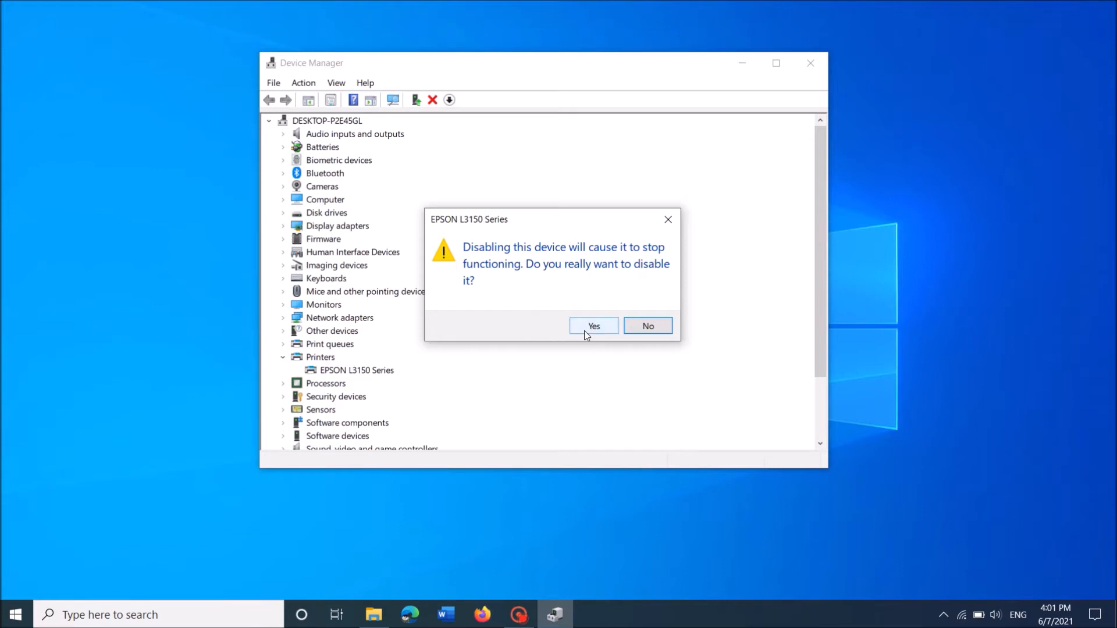
{"action": "left_click", "coordinate": [594, 326]}
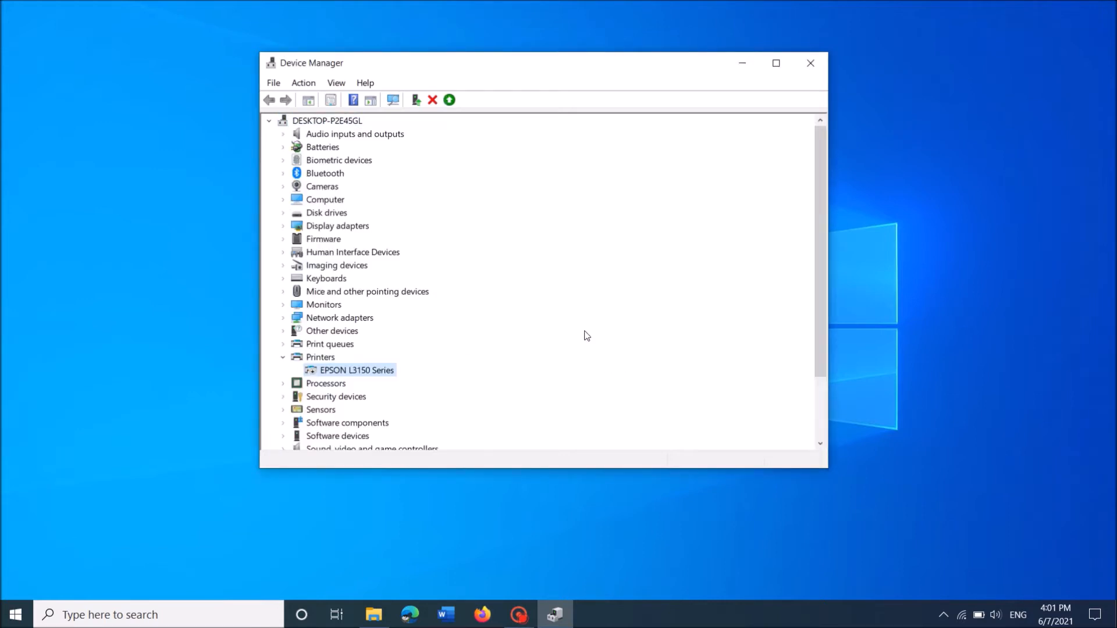
{"action": "mouse_move", "coordinate": [389, 304]}
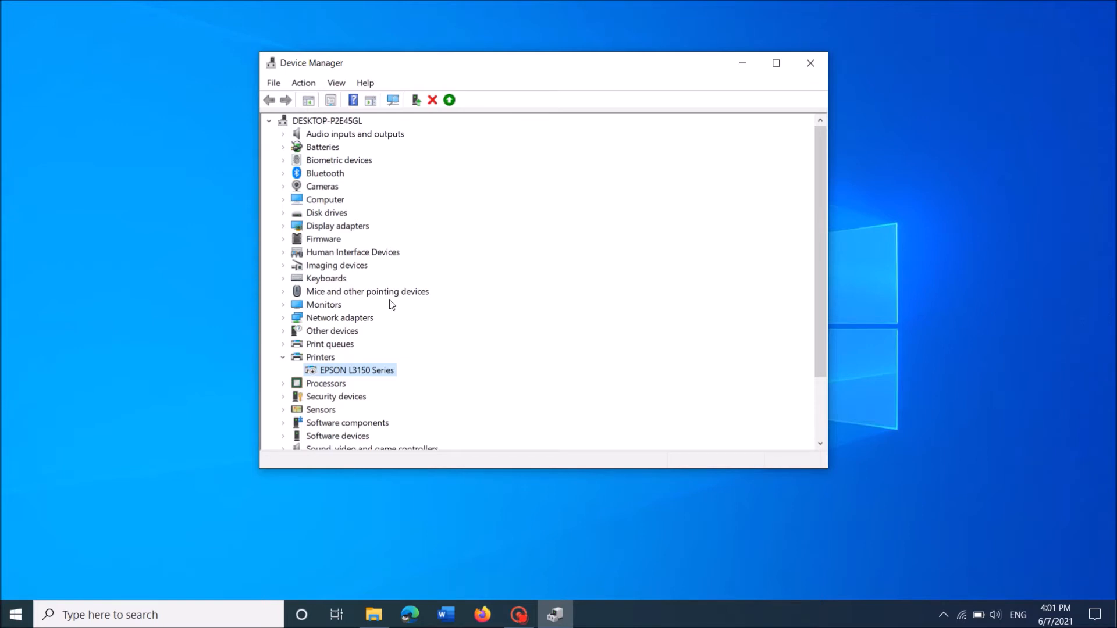
{"action": "mouse_move", "coordinate": [365, 379]}
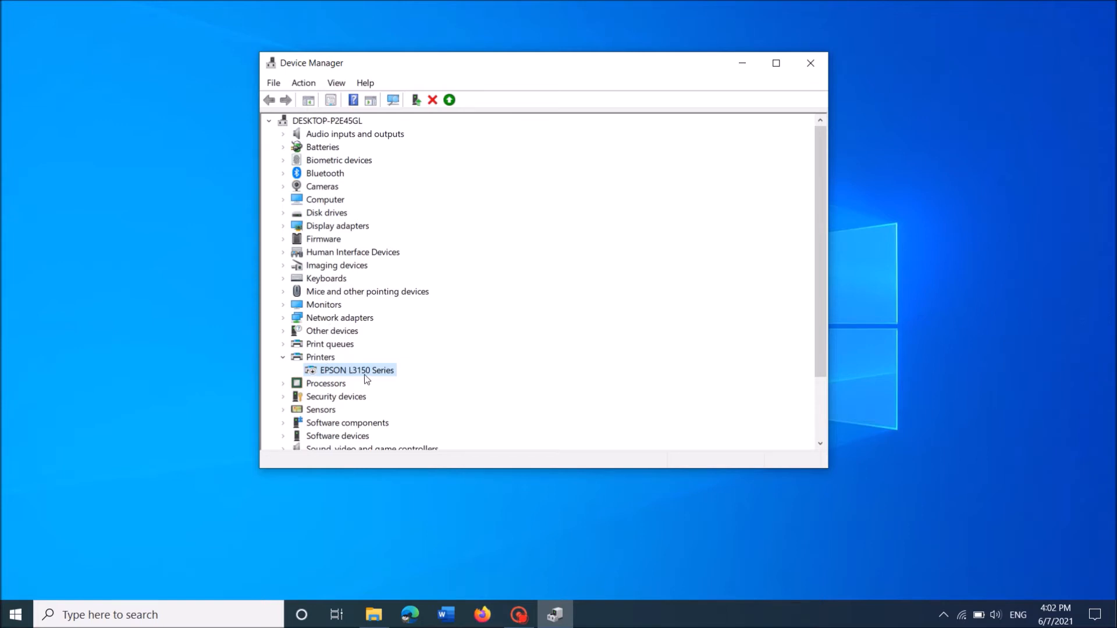
- Enable the EPSON L3150 Series printer again and close Device Manager
{"action": "right_click", "coordinate": [359, 369]}
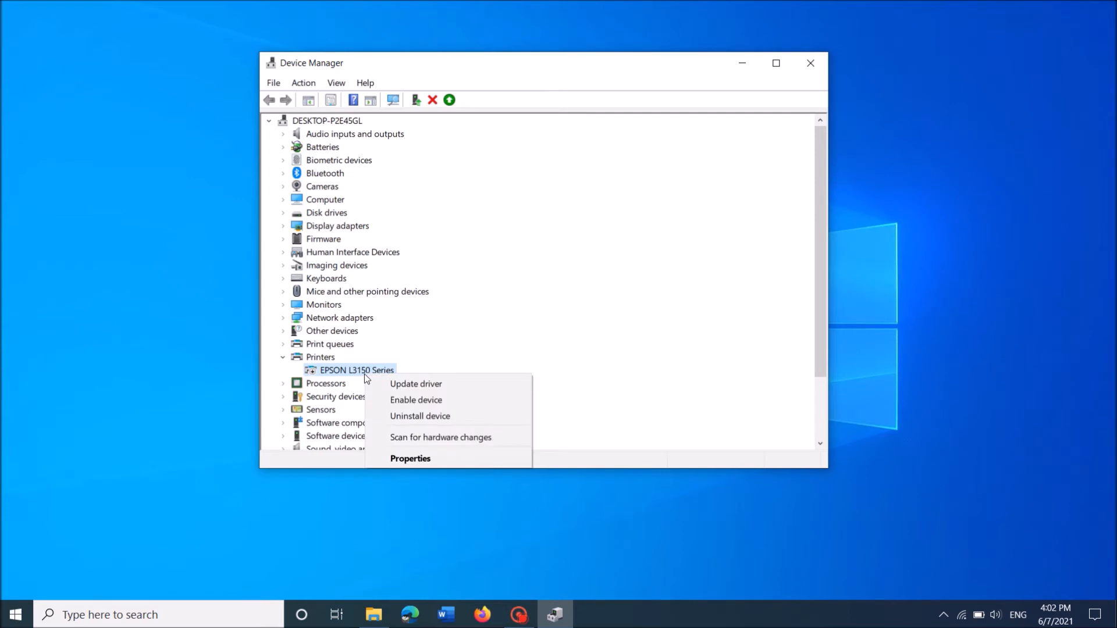
{"action": "mouse_move", "coordinate": [416, 400]}
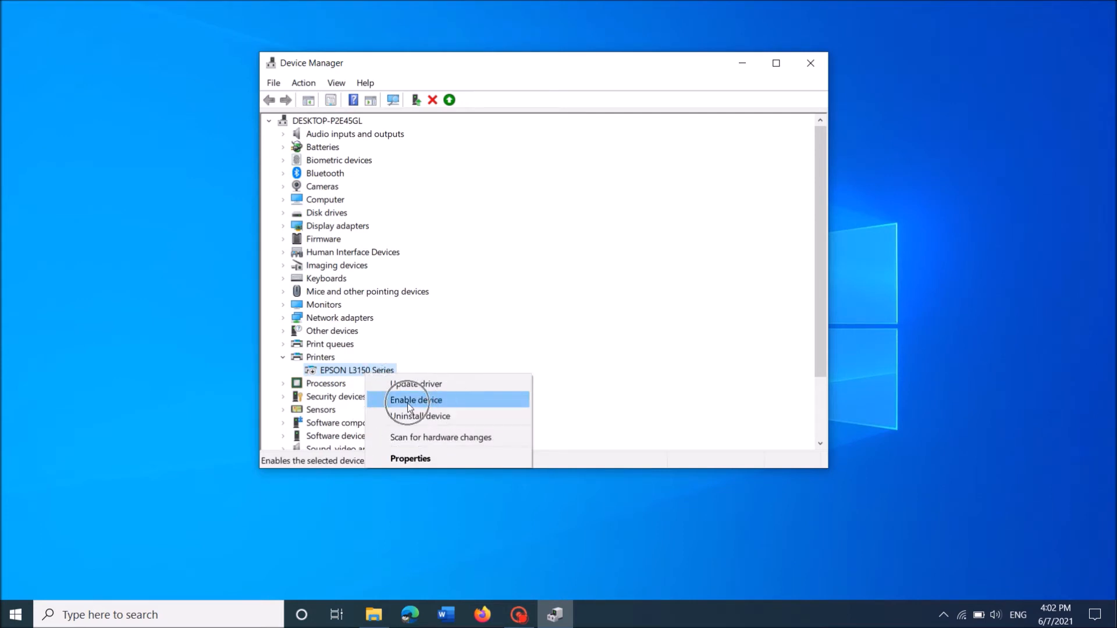
{"action": "left_click", "coordinate": [415, 400]}
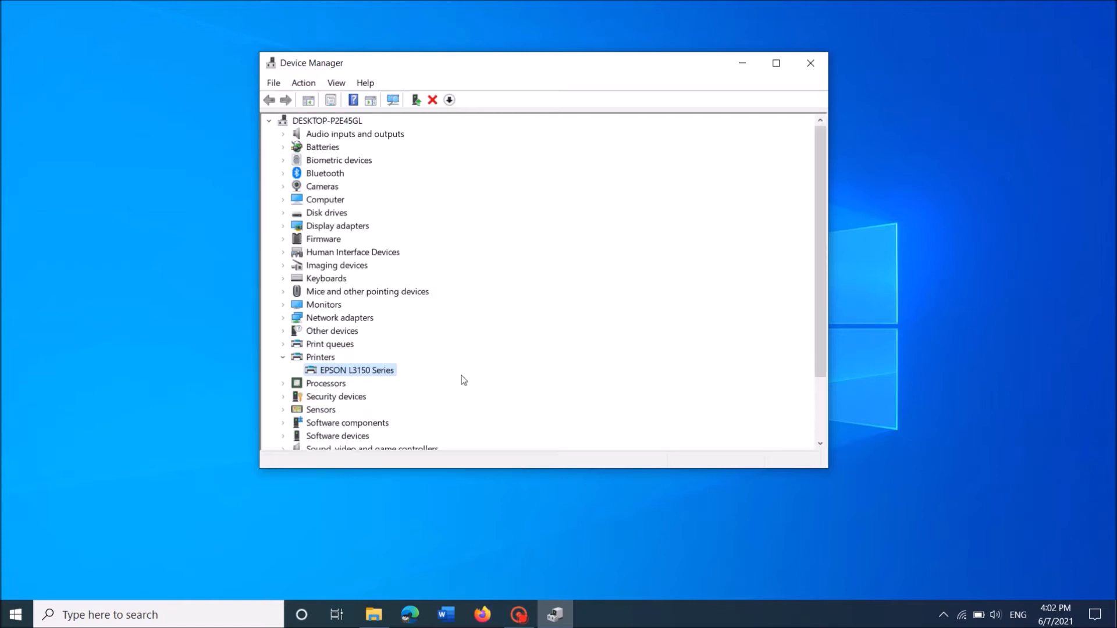
{"action": "left_click", "coordinate": [810, 63]}
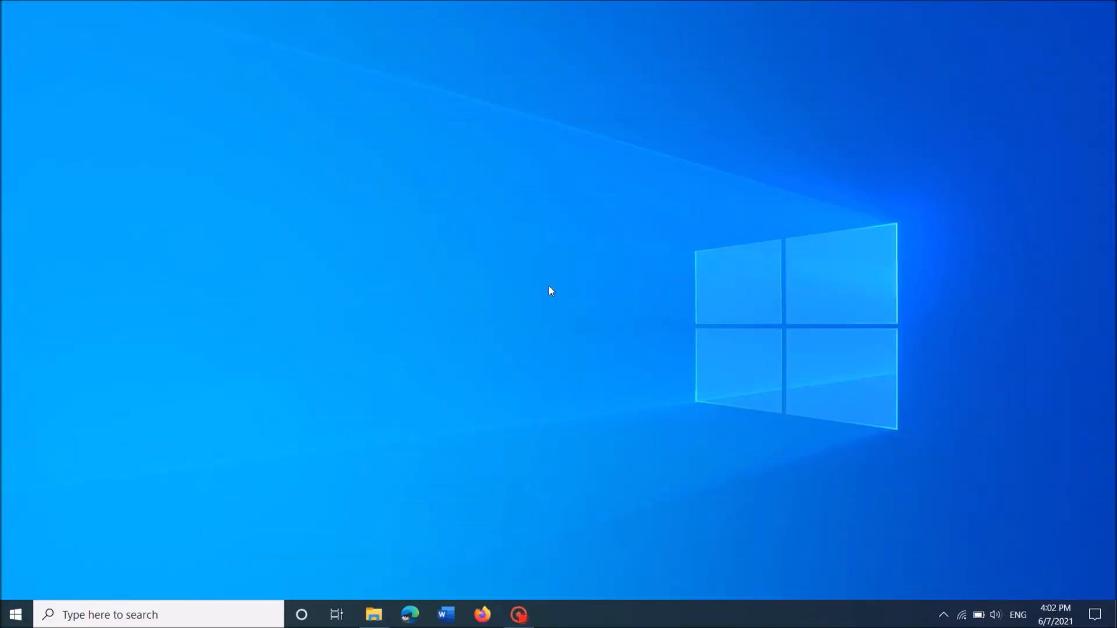
- Browse File Explorer to C:\Windows\System32 and select the spool folder
{"action": "left_click", "coordinate": [373, 614]}
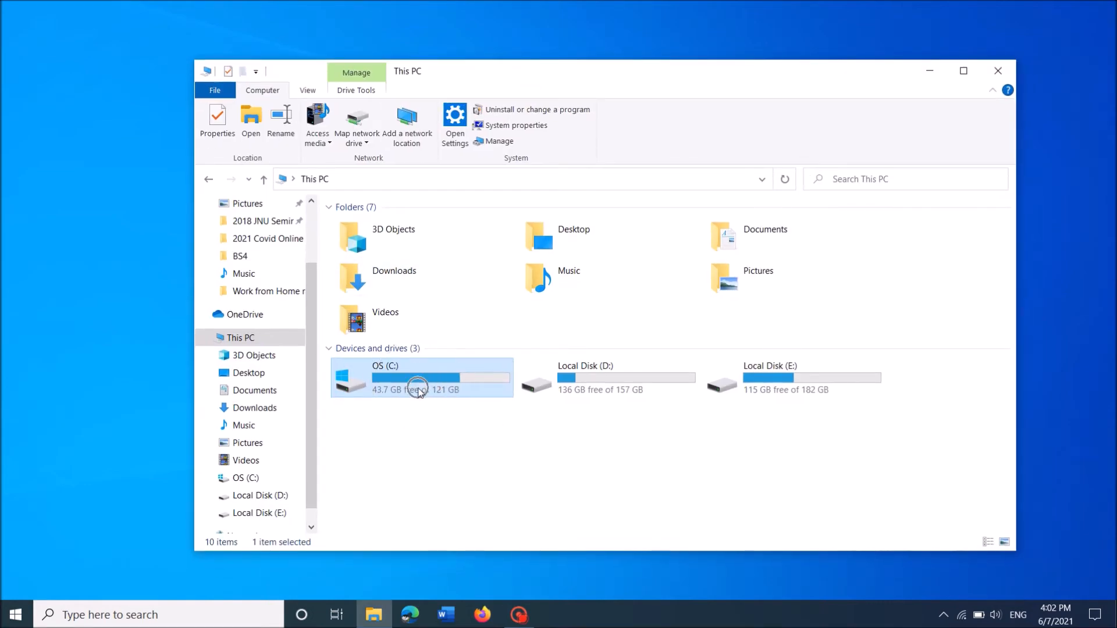
{"action": "double_click", "coordinate": [420, 378]}
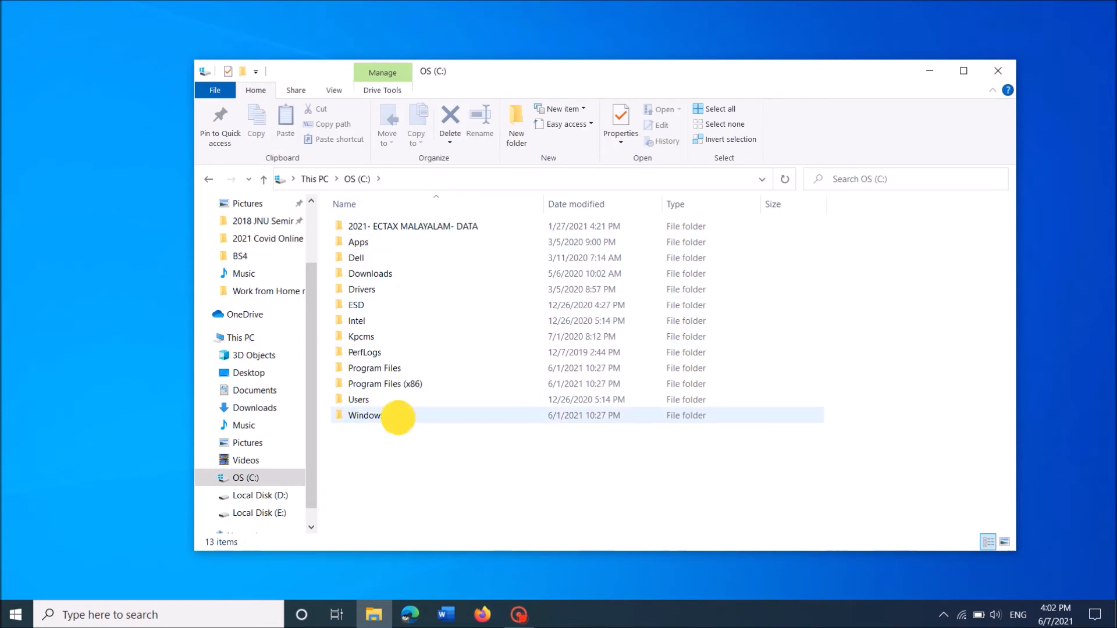
{"action": "double_click", "coordinate": [365, 415]}
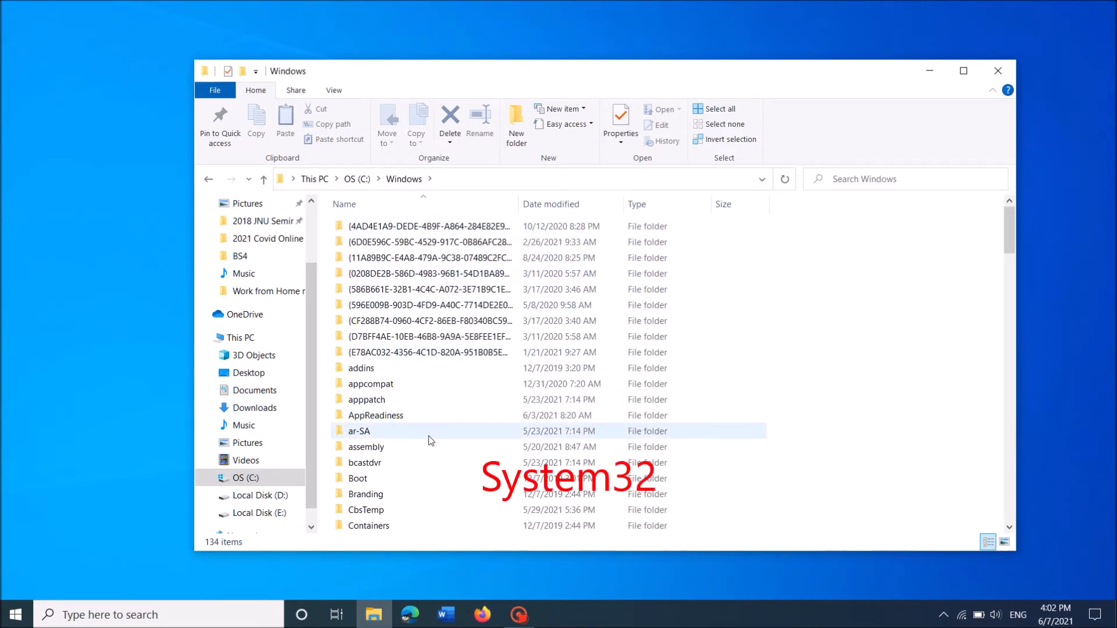
{"action": "scroll", "scroll_direction": "down", "scroll_amount": 3}
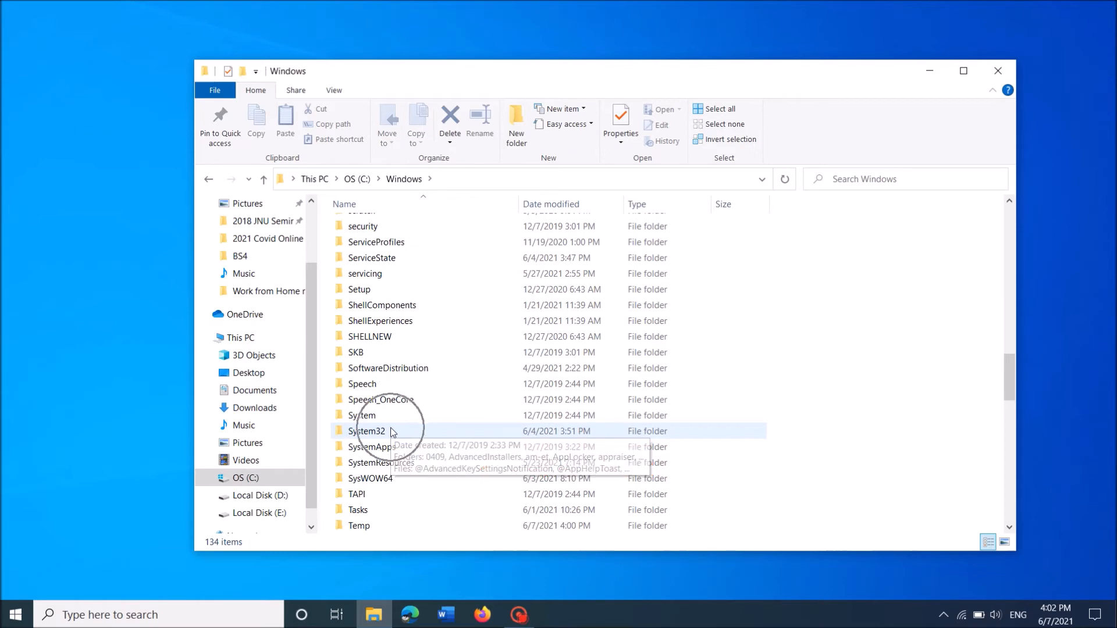
{"action": "double_click", "coordinate": [368, 430]}
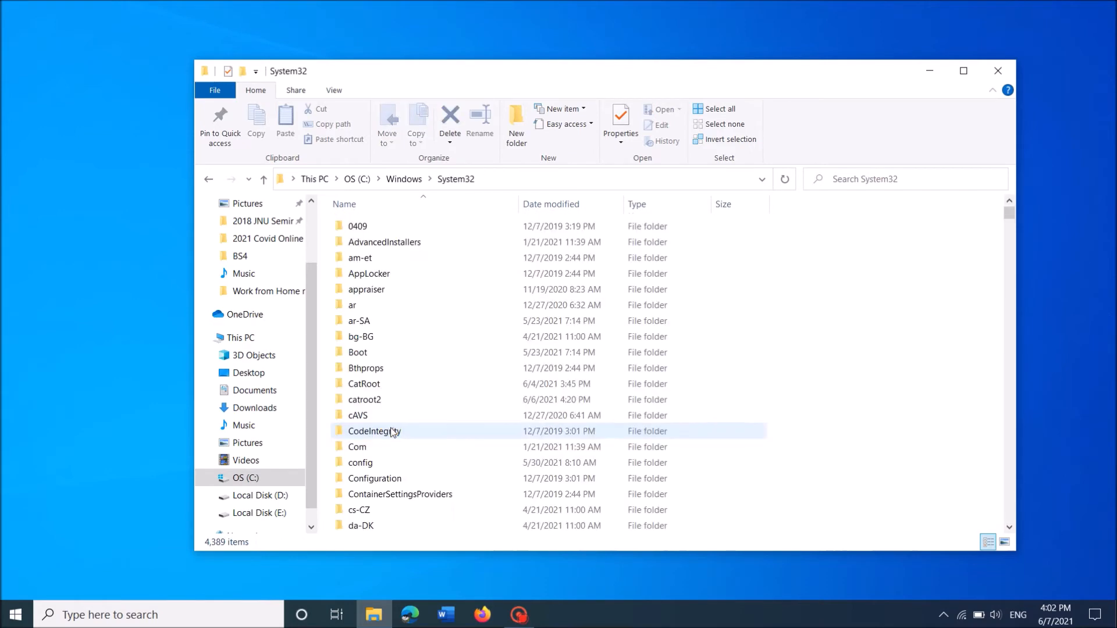
{"action": "scroll", "scroll_direction": "down", "scroll_amount": 3}
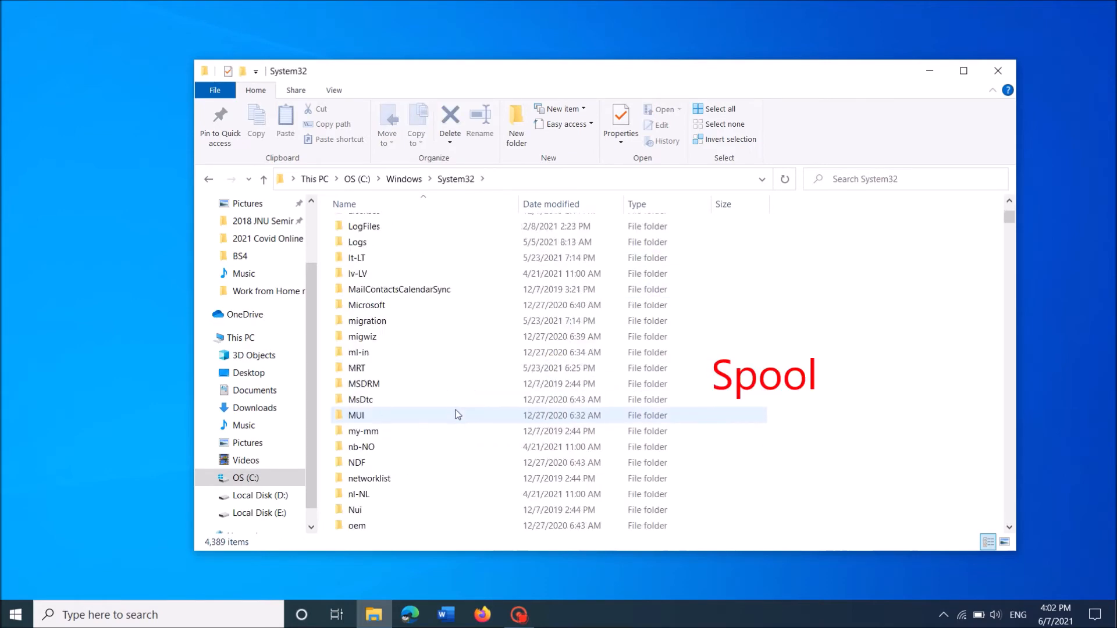
{"action": "scroll", "scroll_direction": "down", "scroll_amount": 3}
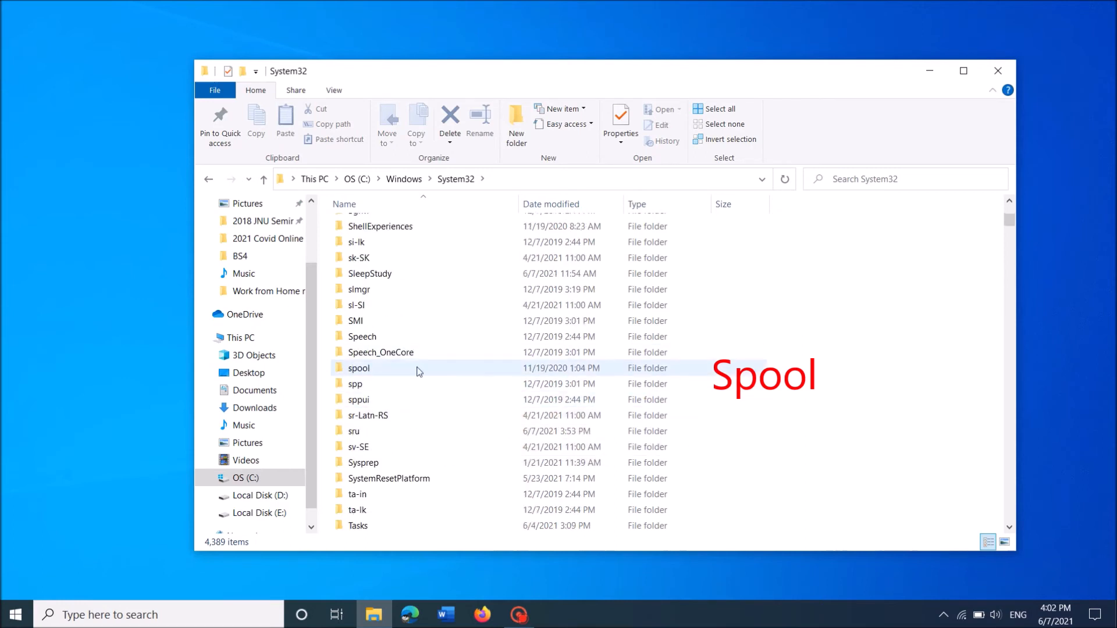
{"action": "left_click", "coordinate": [358, 368]}
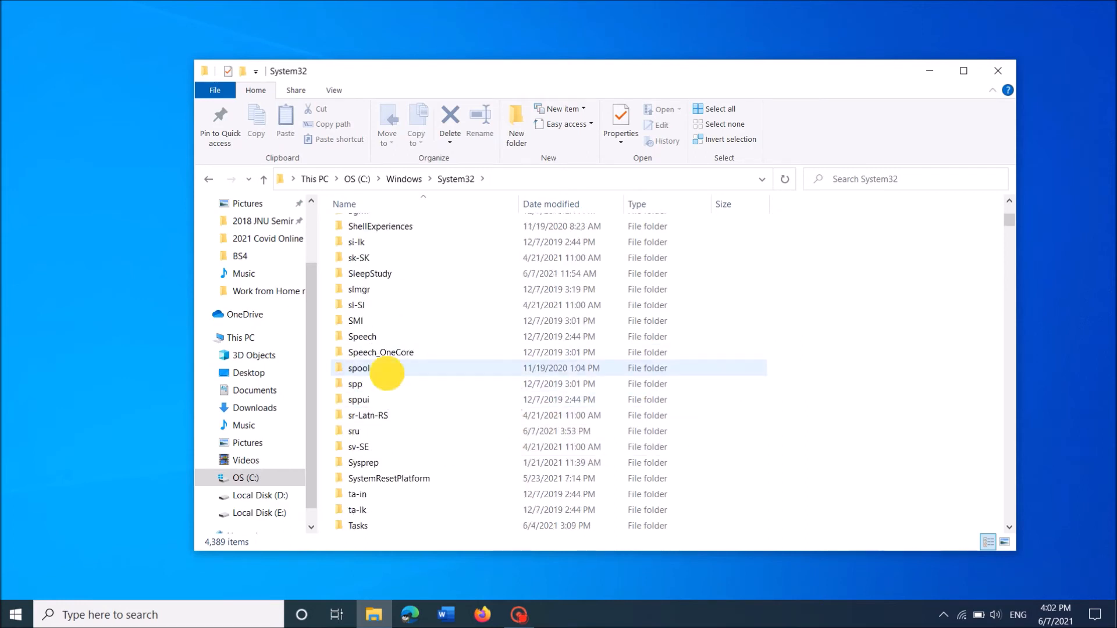
- Open spool\PRINTERS with administrator access, confirm it's empty, and close File Explorer
{"action": "double_click", "coordinate": [358, 368]}
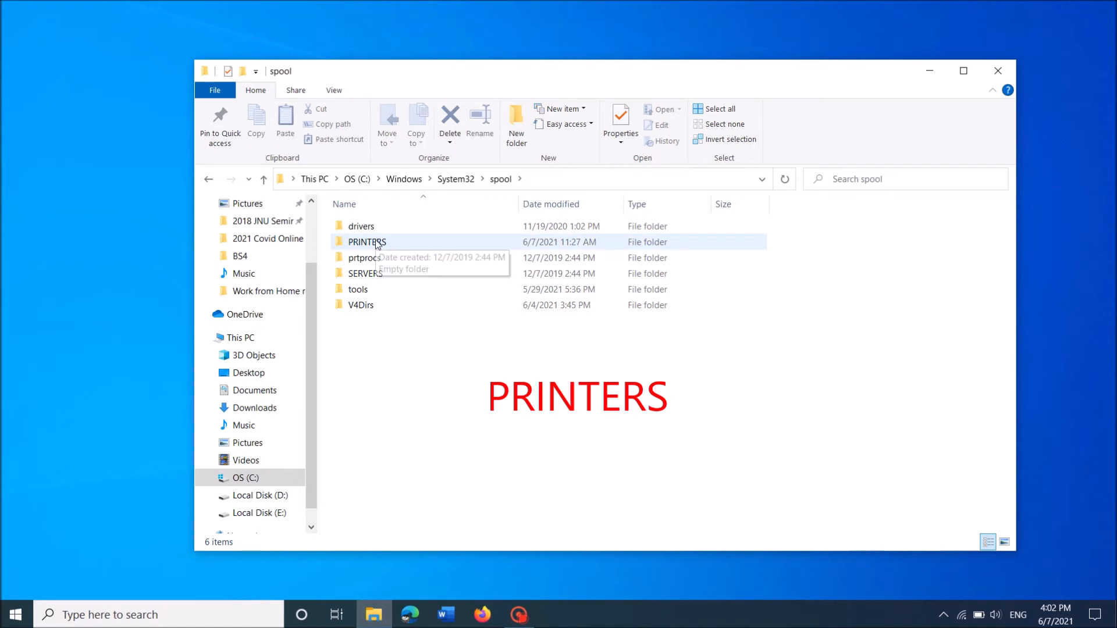
{"action": "double_click", "coordinate": [367, 241]}
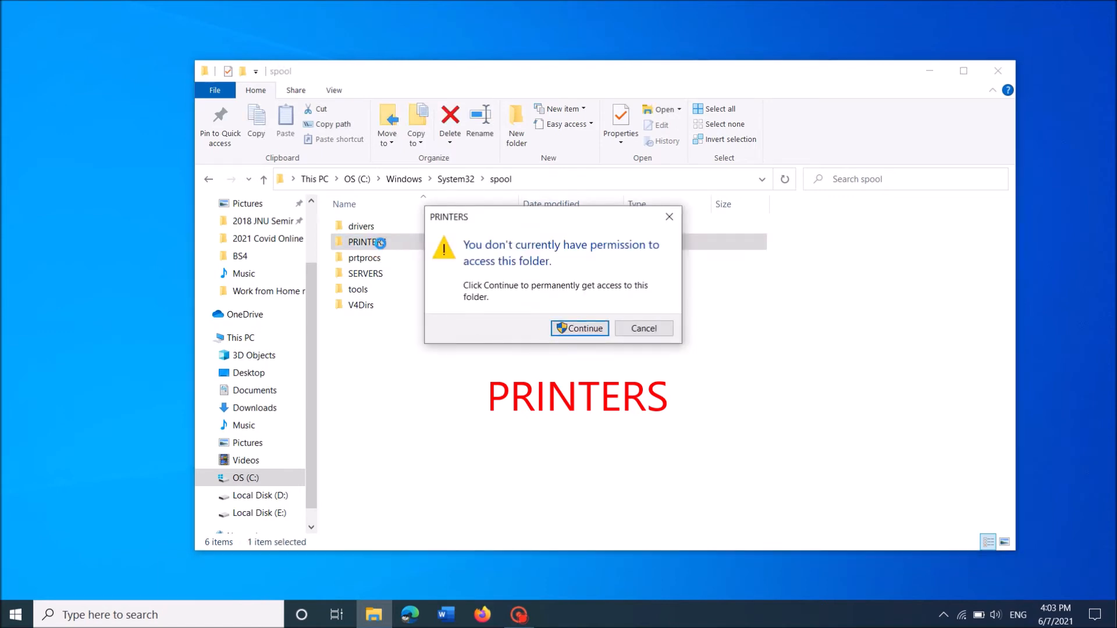
{"action": "mouse_move", "coordinate": [579, 328]}
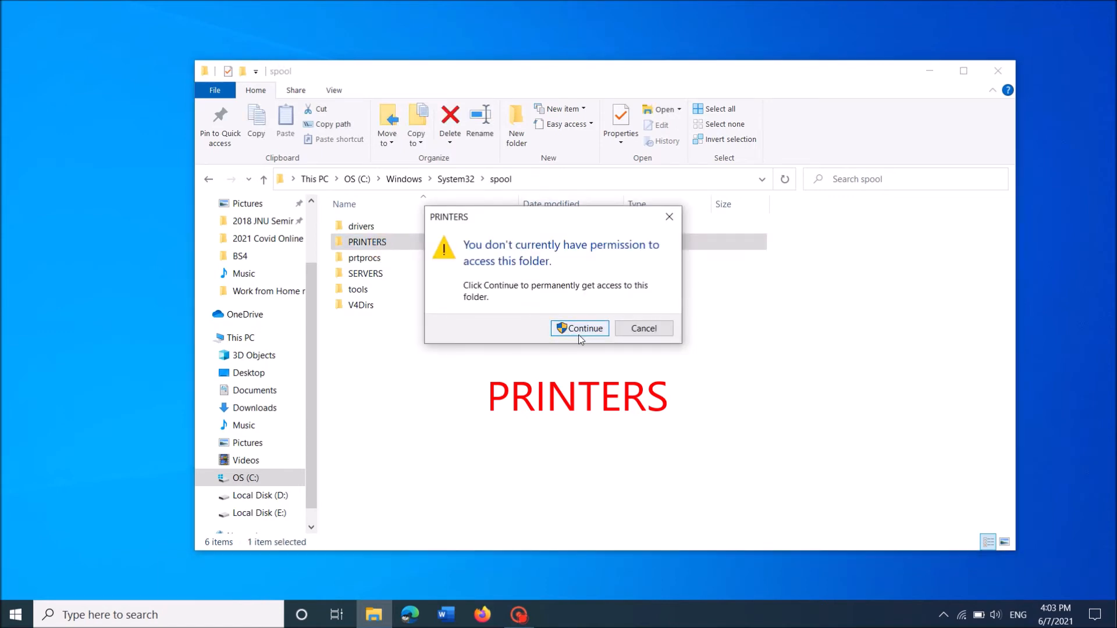
{"action": "left_click", "coordinate": [580, 328]}
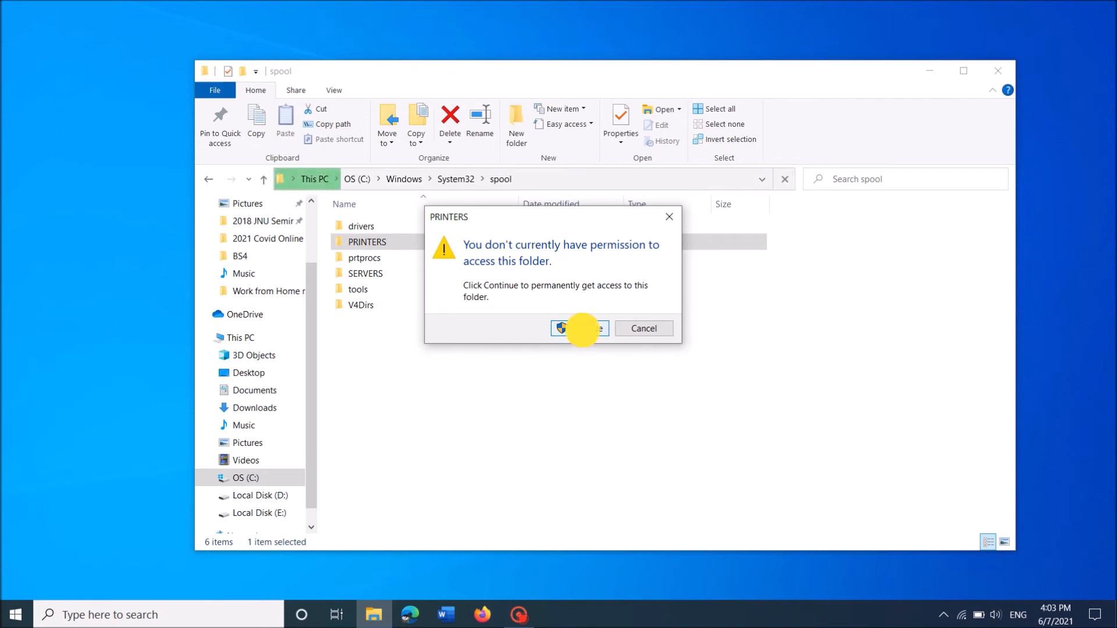
{"action": "left_click", "coordinate": [578, 328]}
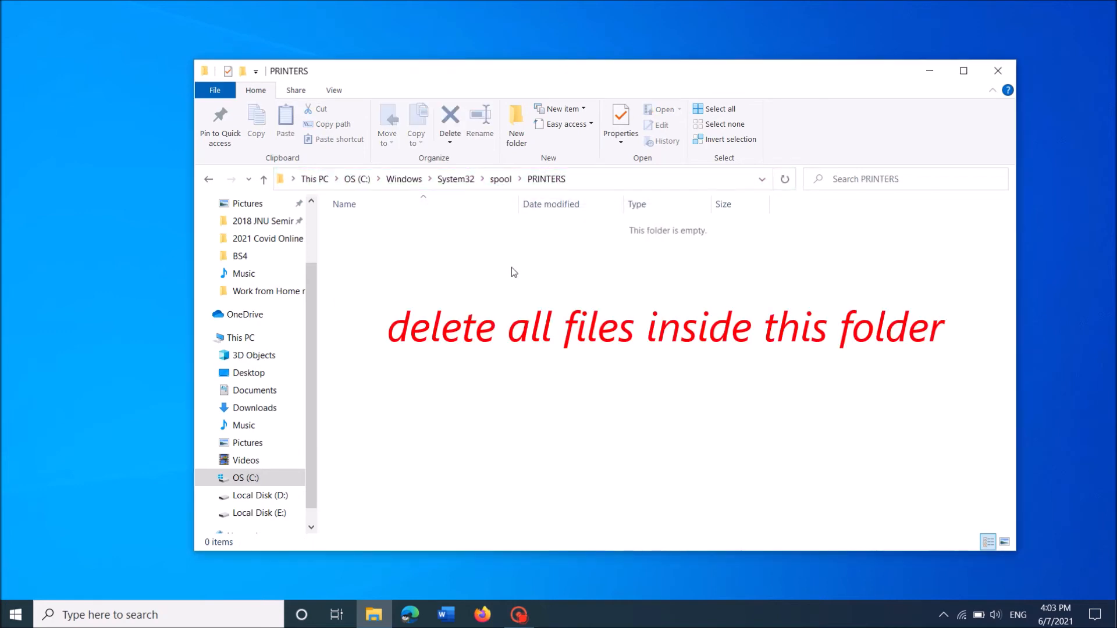
{"action": "mouse_move", "coordinate": [545, 324]}
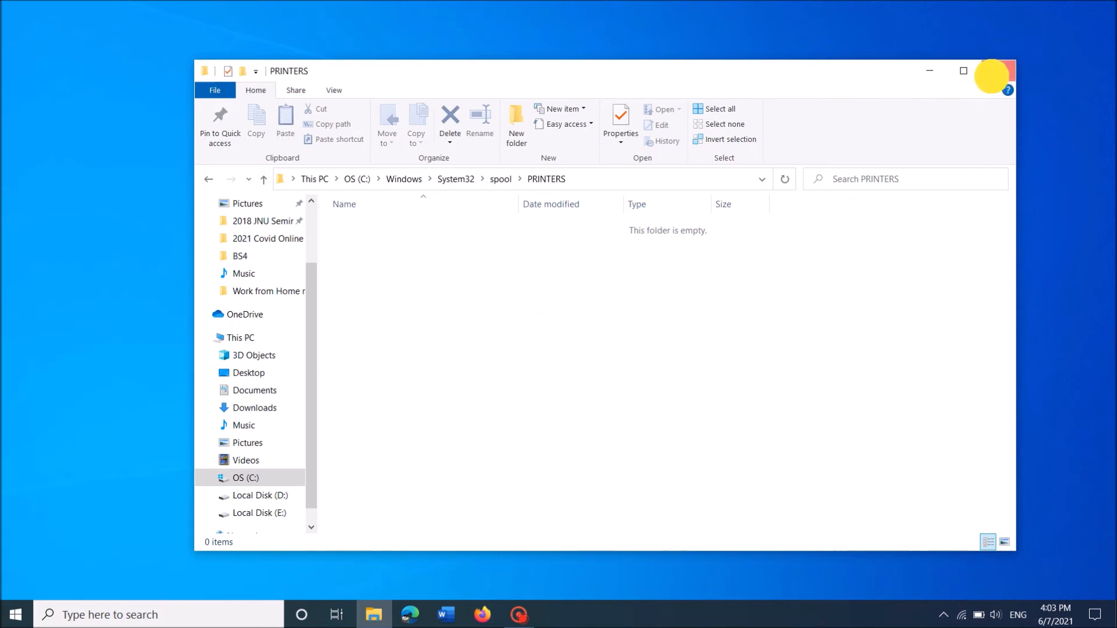
{"action": "left_click", "coordinate": [990, 71]}
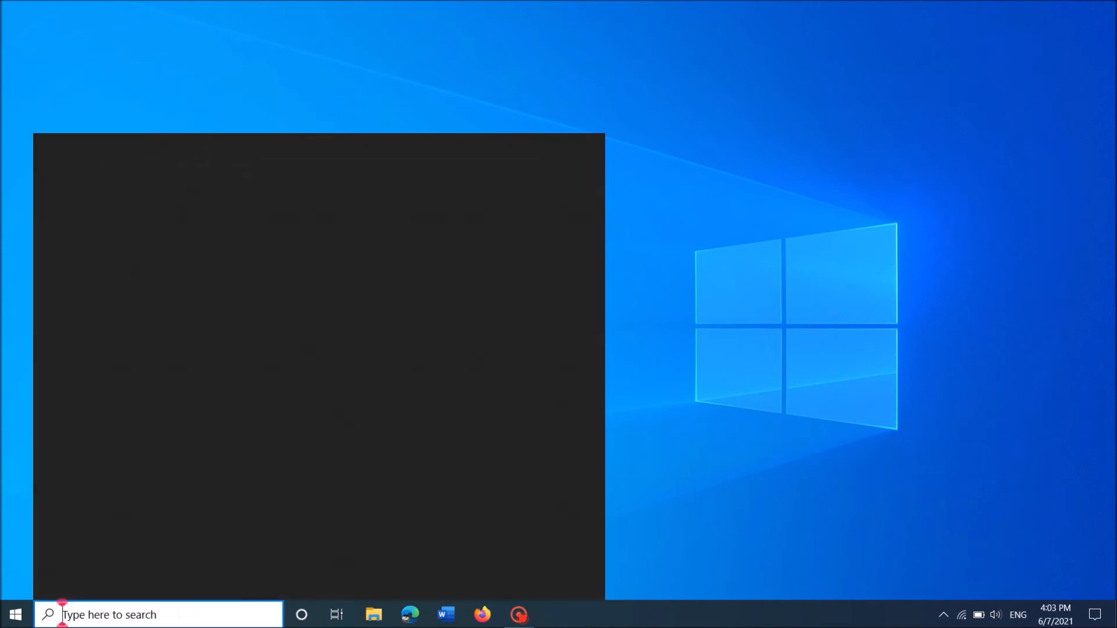
- Search for 'services' and bring up launch options for the Services app
{"action": "type", "text": "services"}
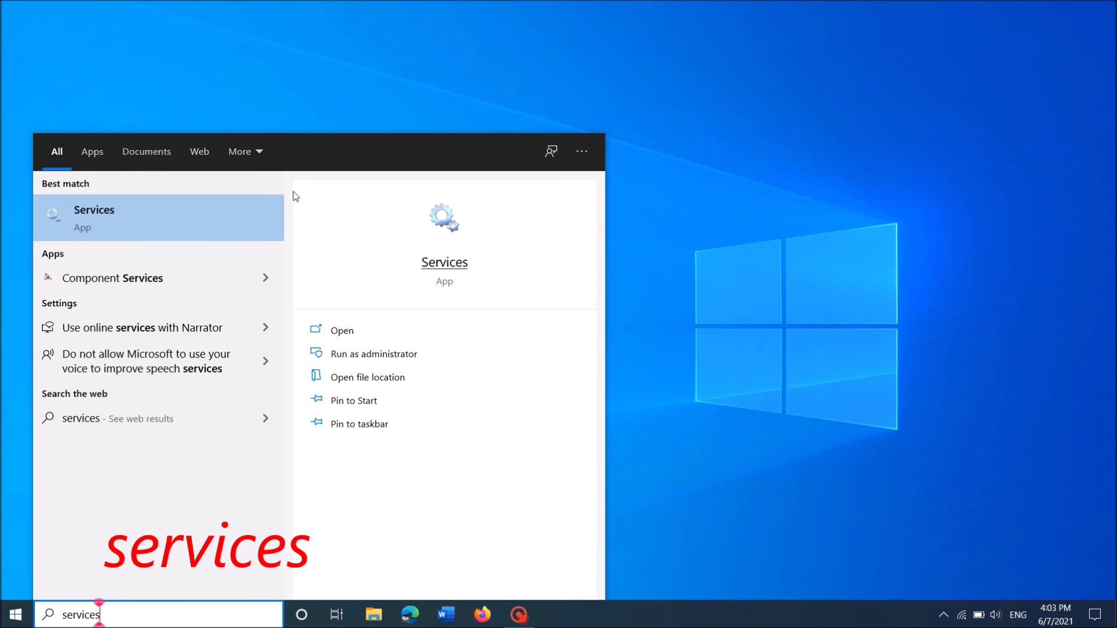
{"action": "right_click", "coordinate": [143, 217]}
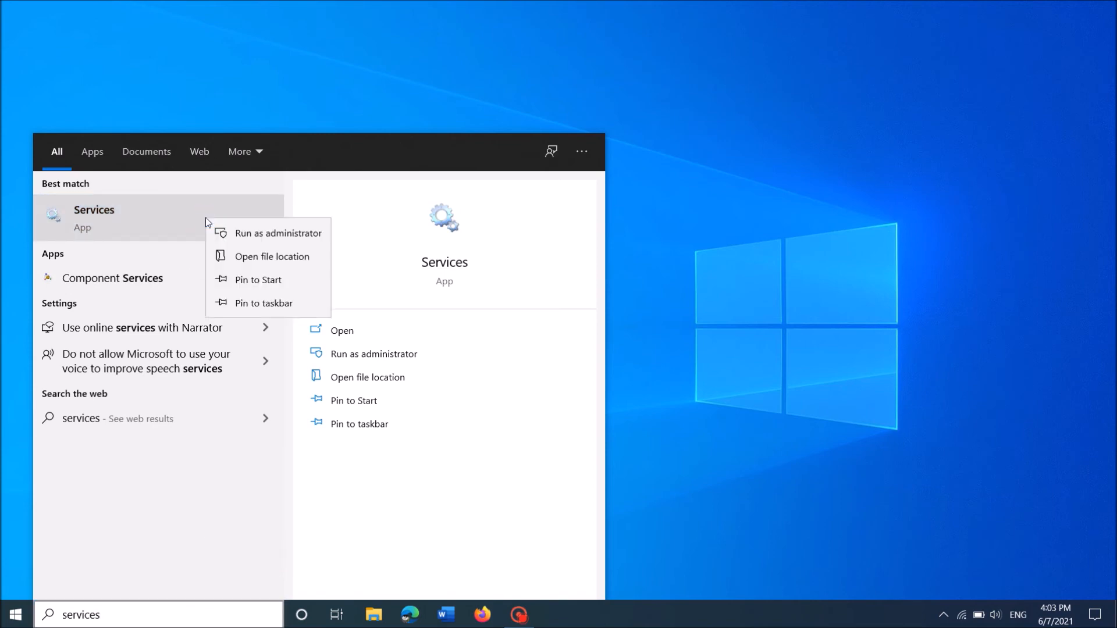
{"action": "mouse_move", "coordinate": [219, 224]}
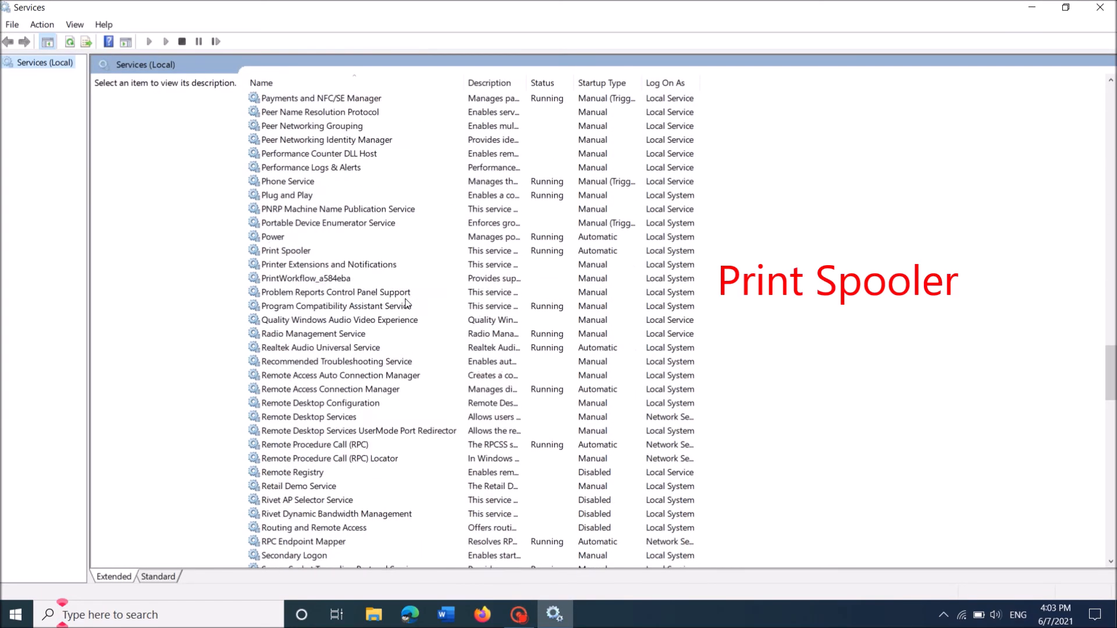
- Stop the Print Spooler service from its context menu
{"action": "scroll", "scroll_direction": "up", "scroll_amount": 3}
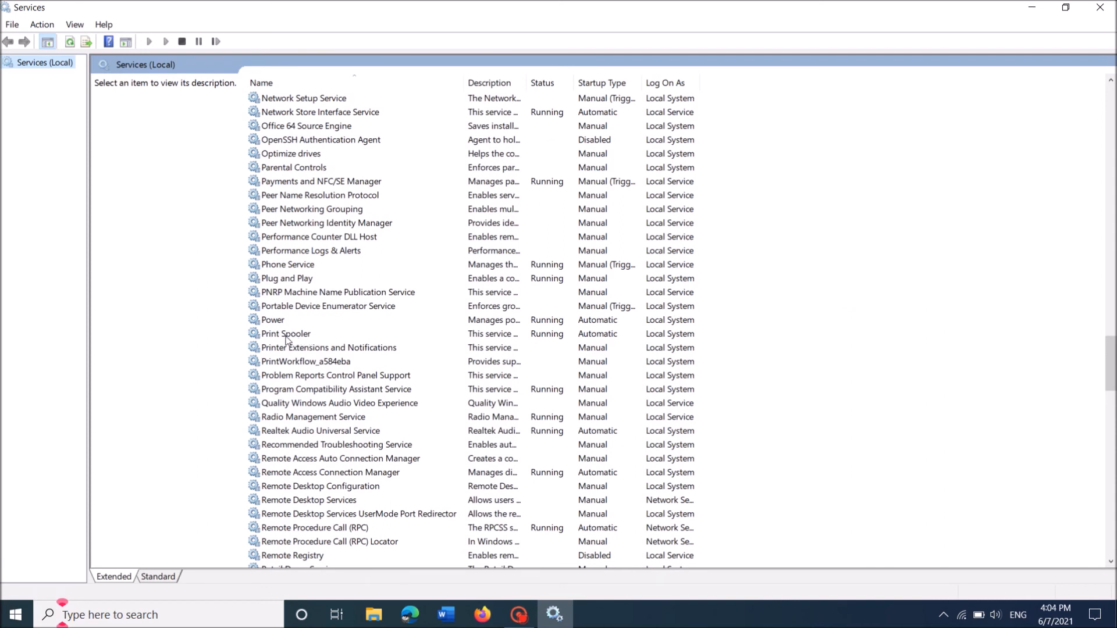
{"action": "left_click", "coordinate": [285, 334]}
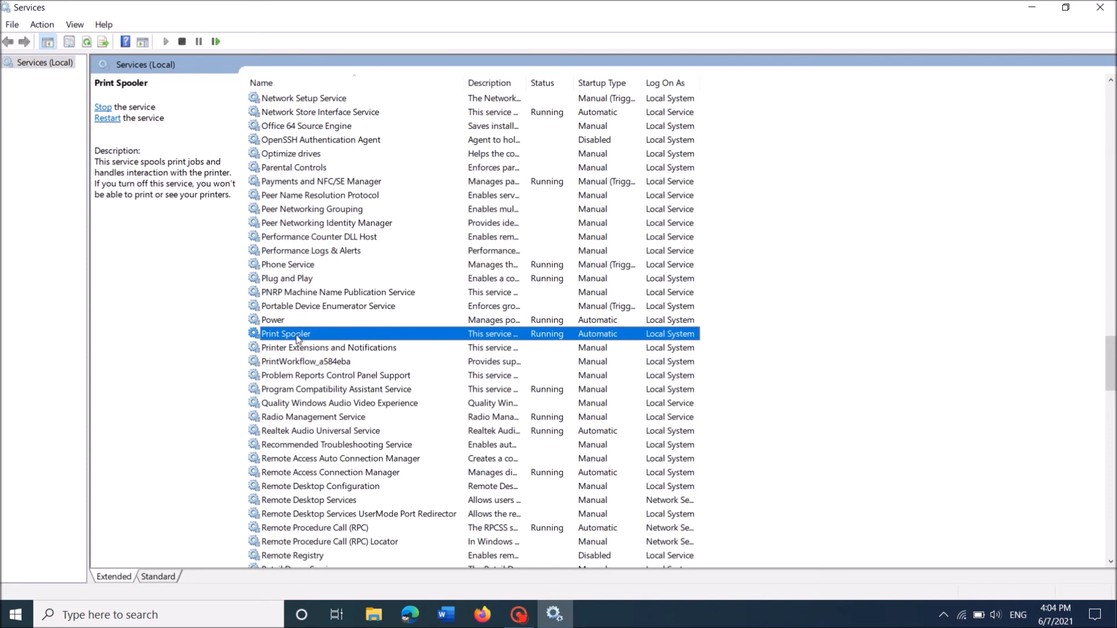
{"action": "right_click", "coordinate": [285, 333]}
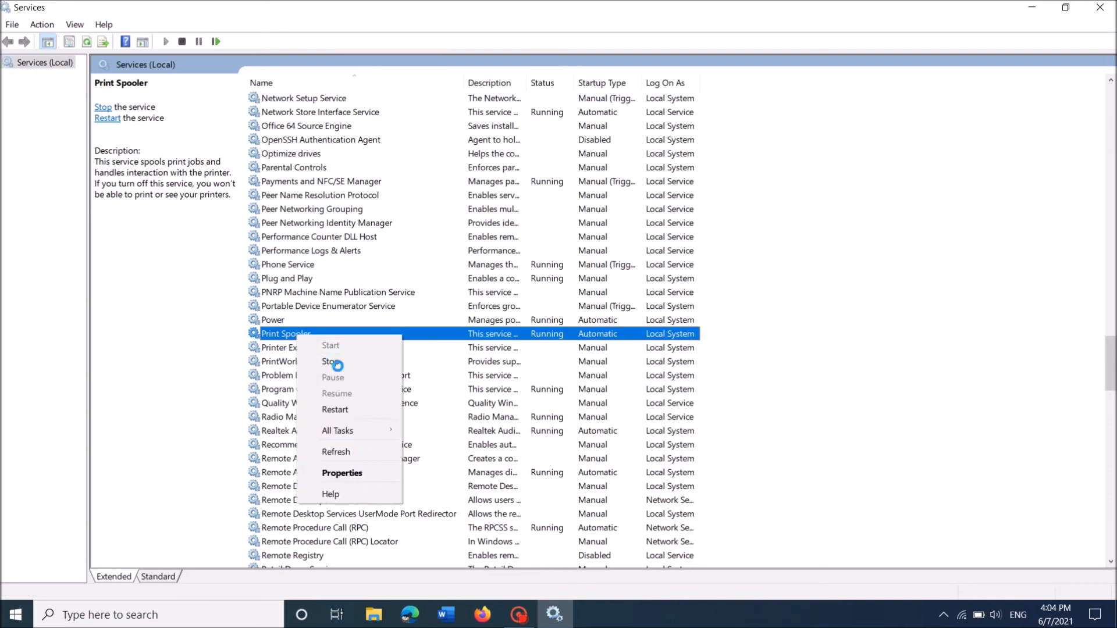
{"action": "left_click", "coordinate": [330, 362]}
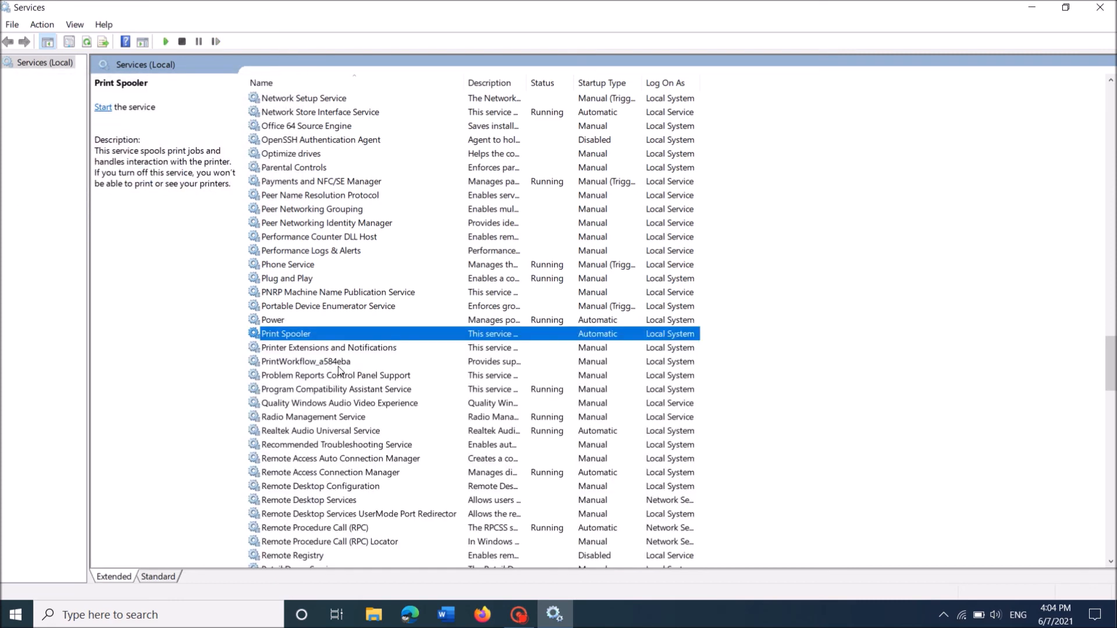
{"action": "mouse_move", "coordinate": [344, 375]}
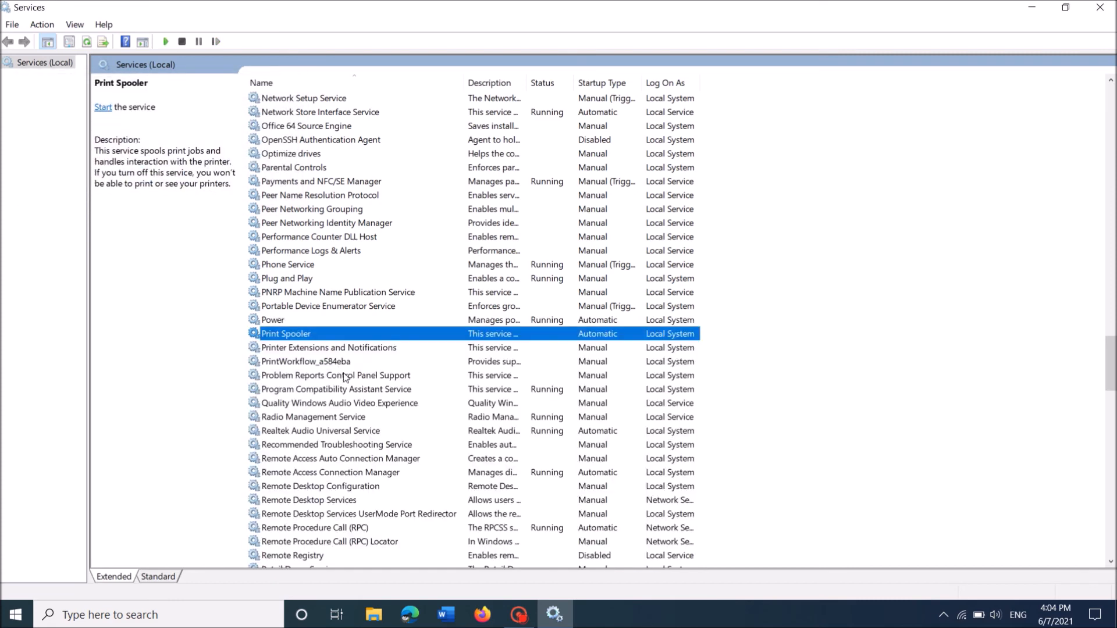
{"action": "mouse_move", "coordinate": [309, 340]}
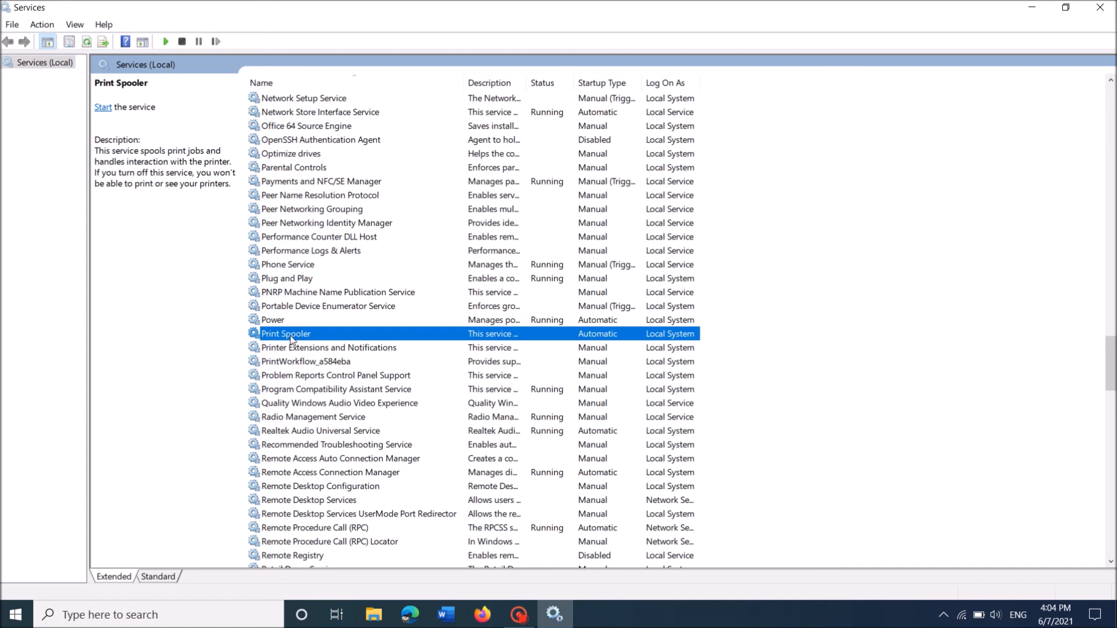
- Start the stopped Print Spooler service from its context menu
{"action": "right_click", "coordinate": [285, 333]}
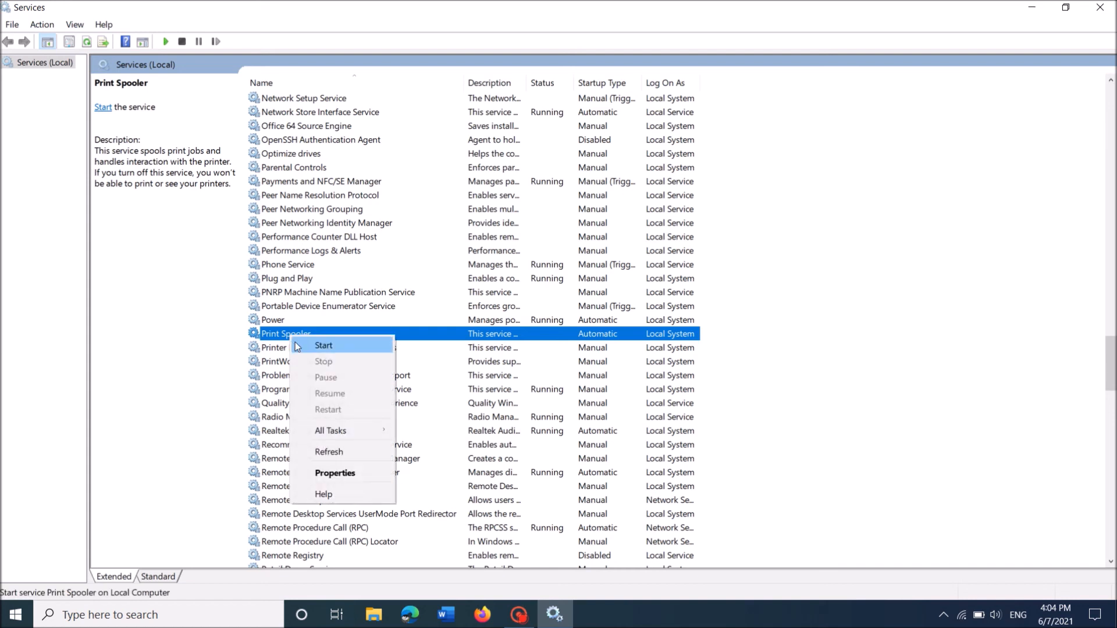
{"action": "mouse_move", "coordinate": [340, 350]}
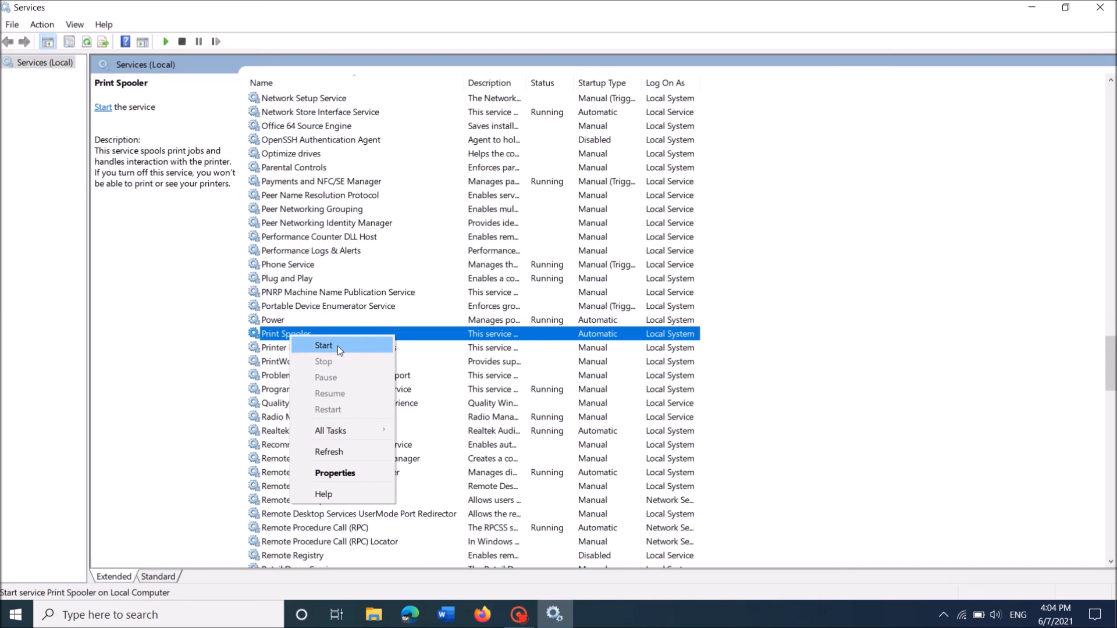
{"action": "left_click", "coordinate": [323, 346]}
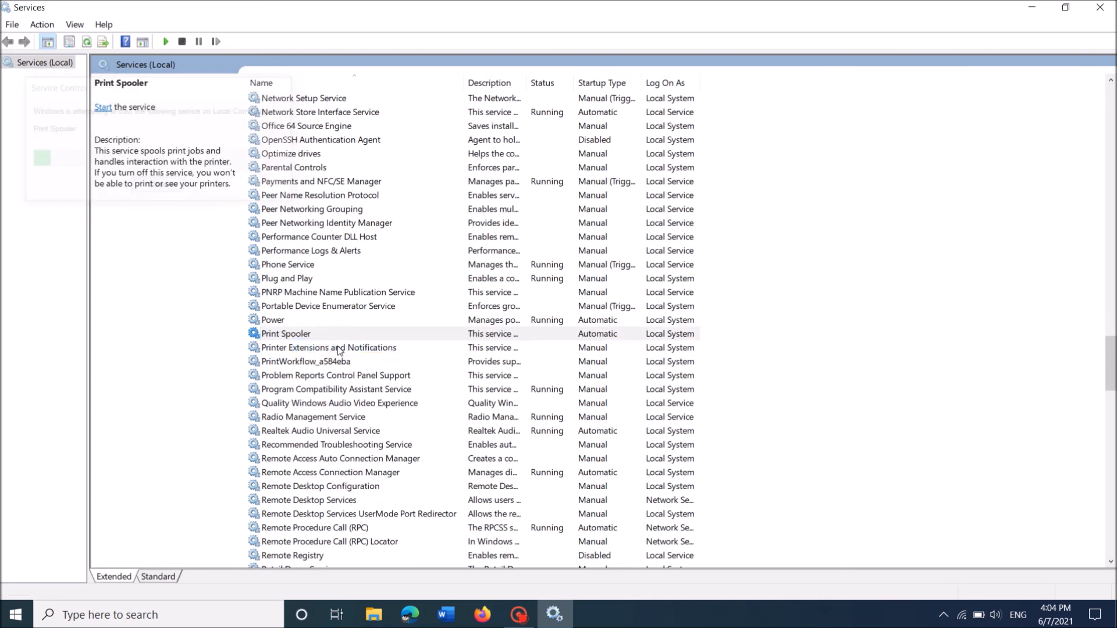